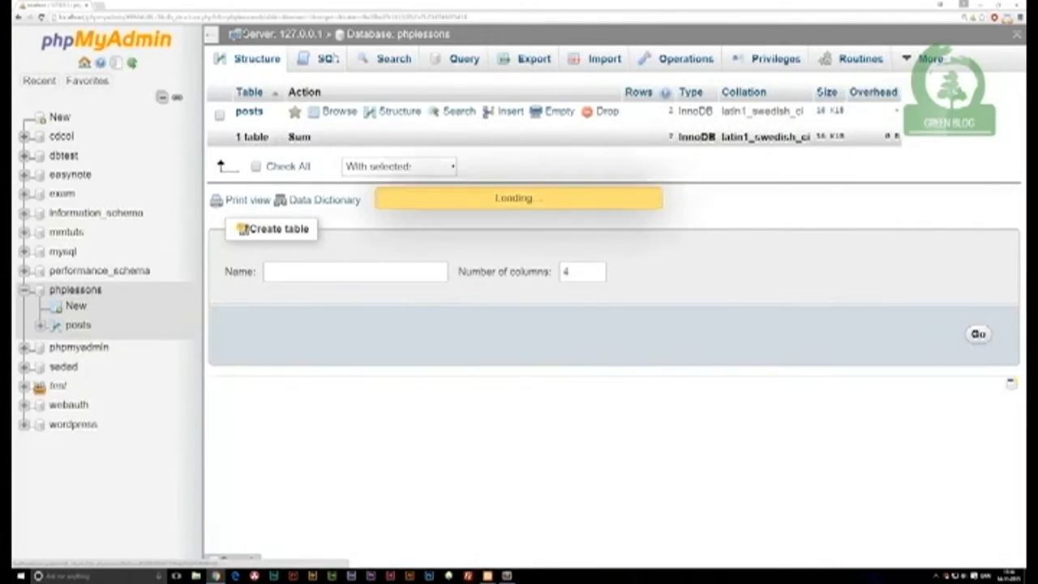
- Switch to the SQL query editor for the phplessons database
left_click(328, 58)
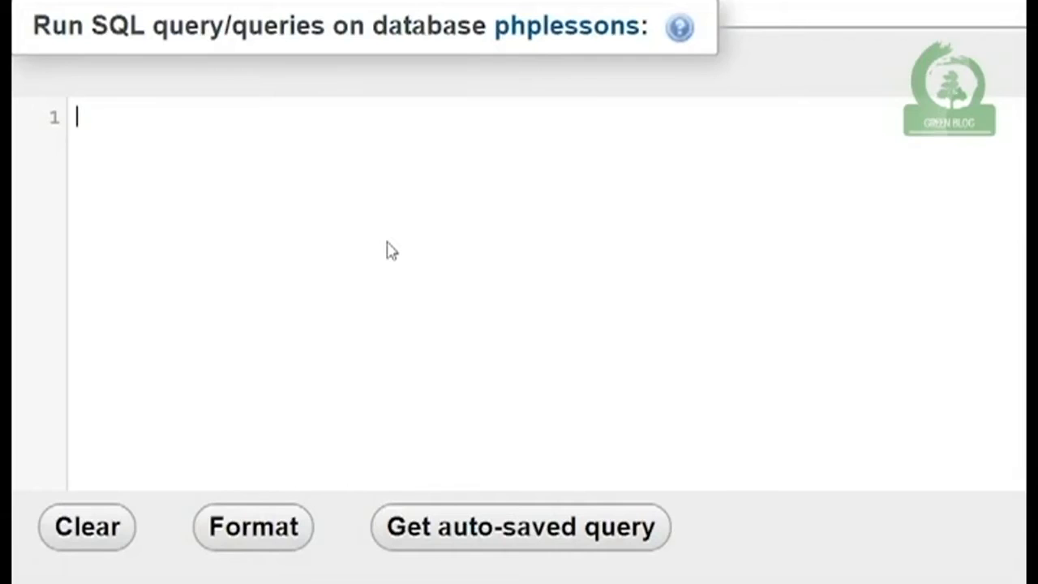
- Enter the query SELECT * FROM posts ORDER BY id ASC in the editor
type("SELECT")
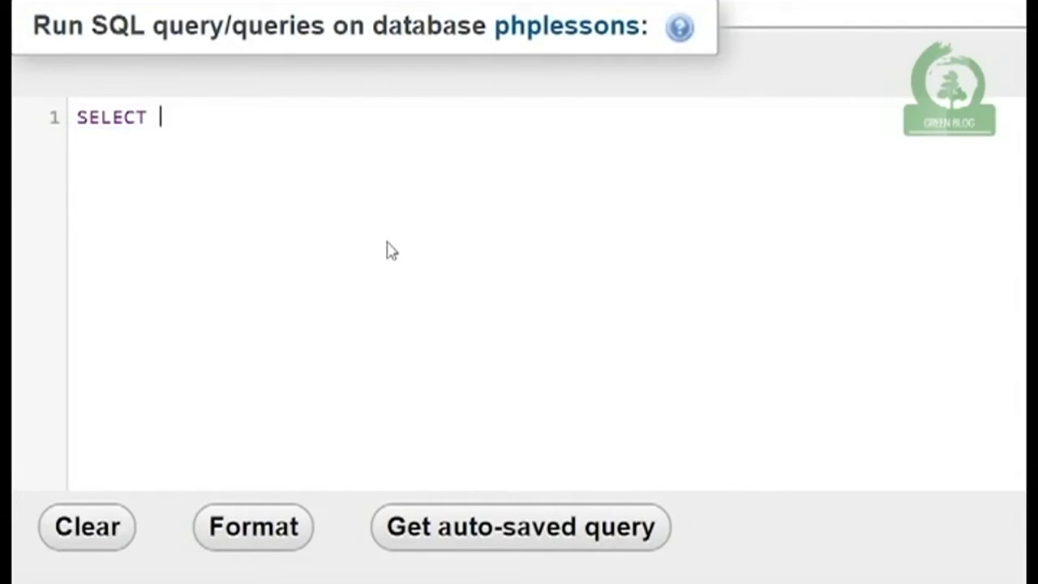
type("* FROM pos")
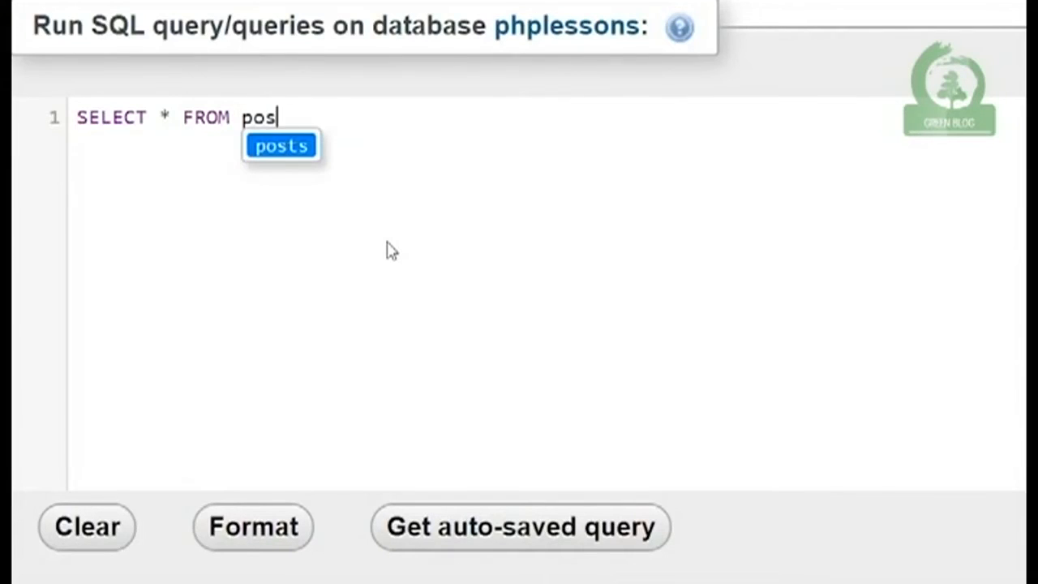
type("W")
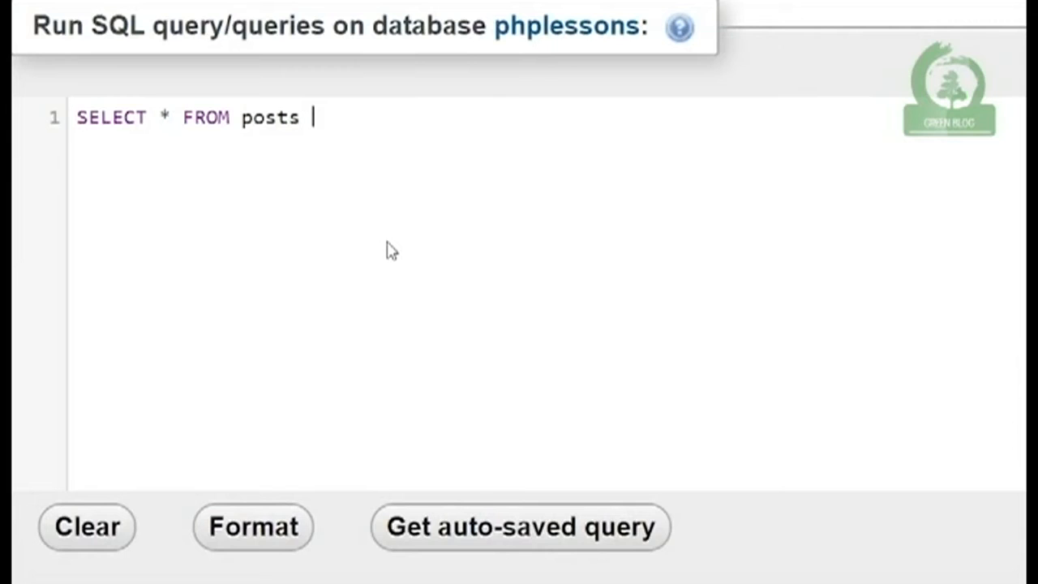
type("ORD")
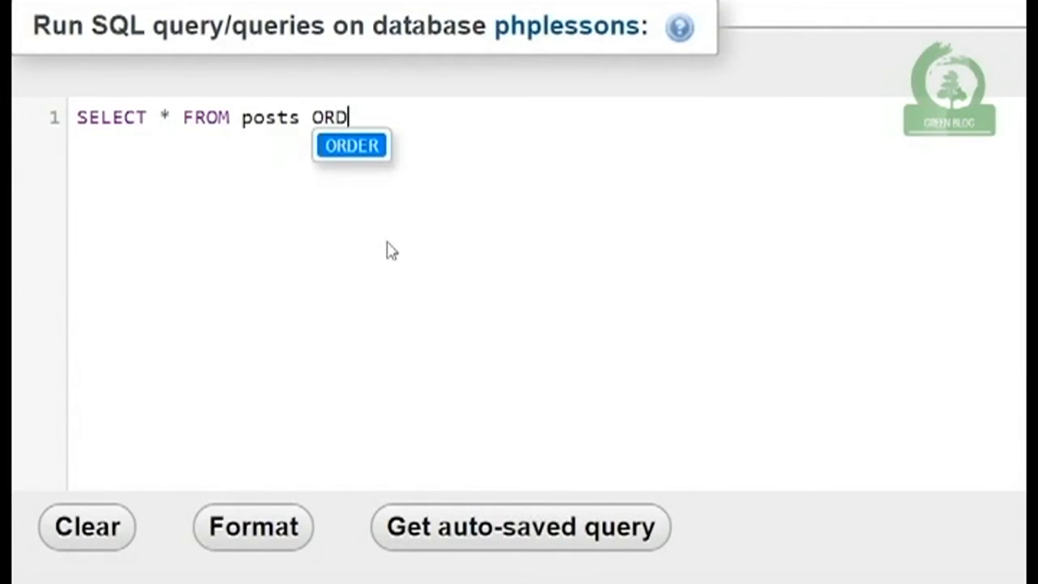
type("ER BY")
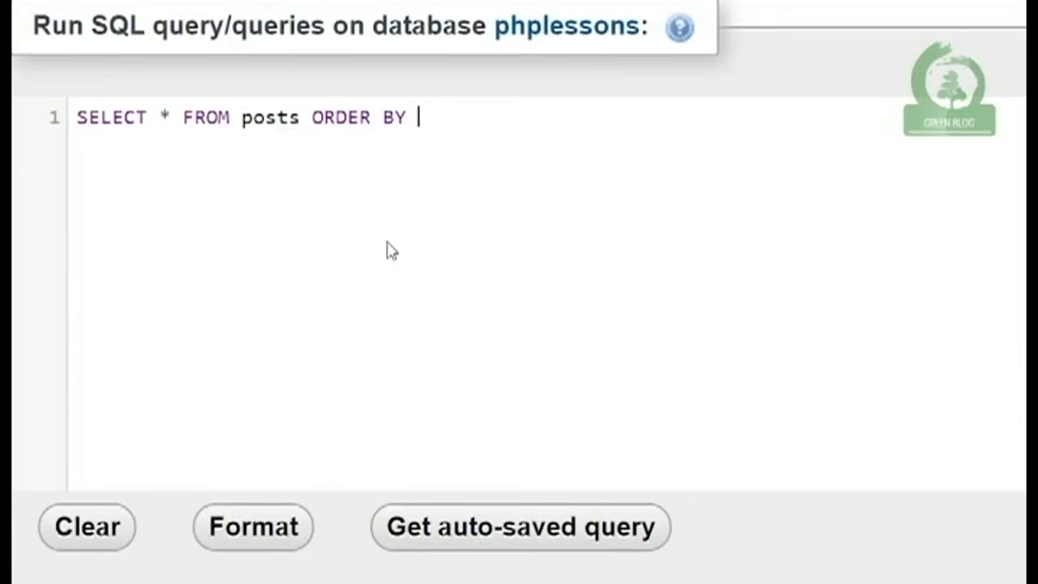
type("id")
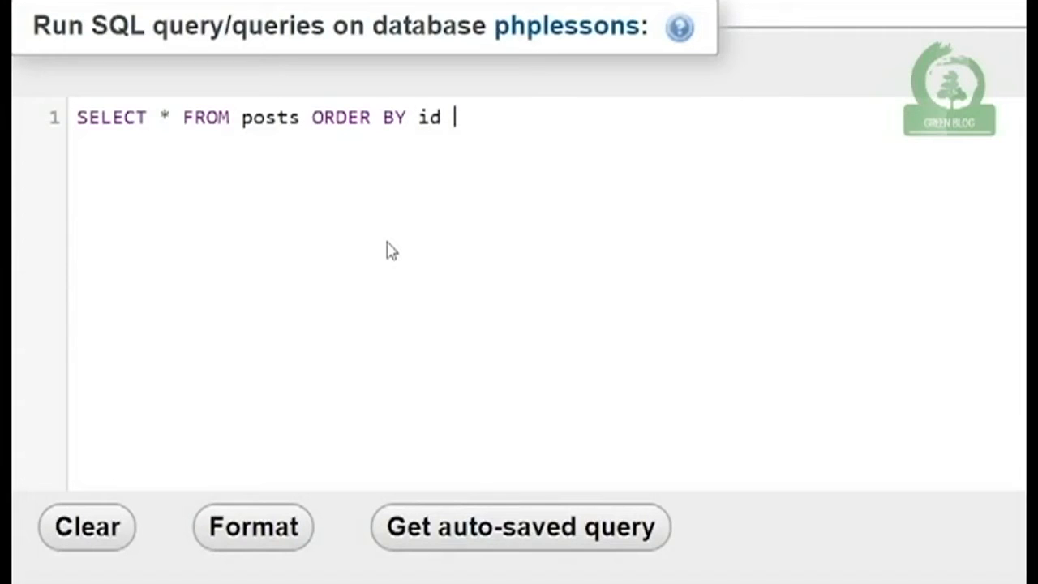
type("ASC")
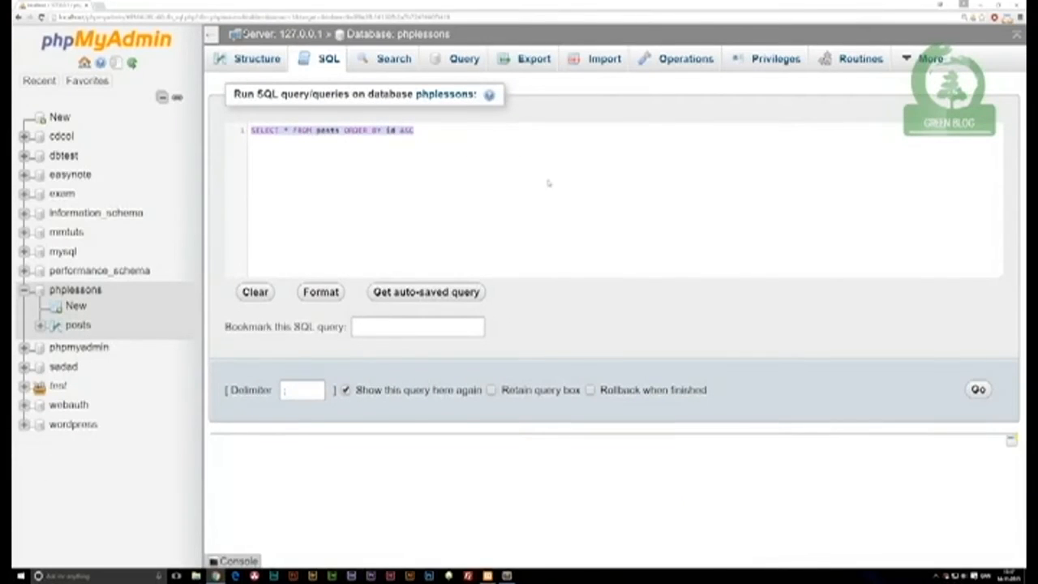
left_click(978, 389)
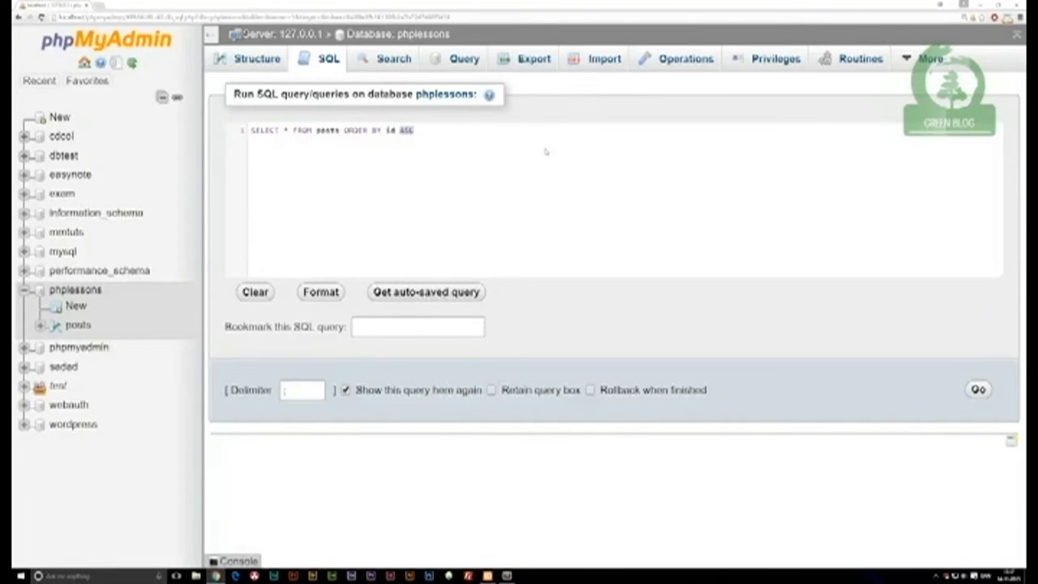
type("DESC")
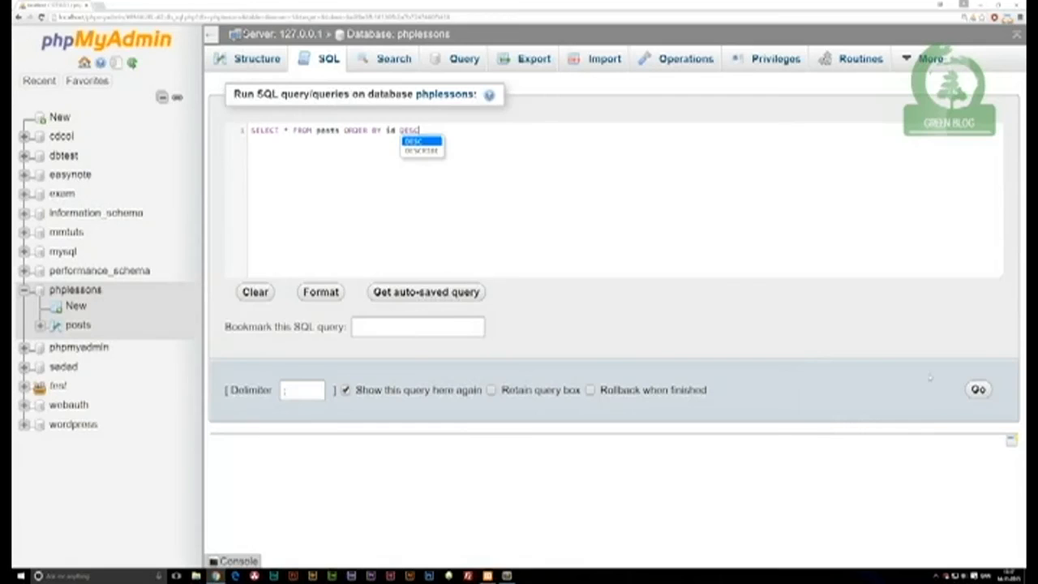
left_click(978, 390)
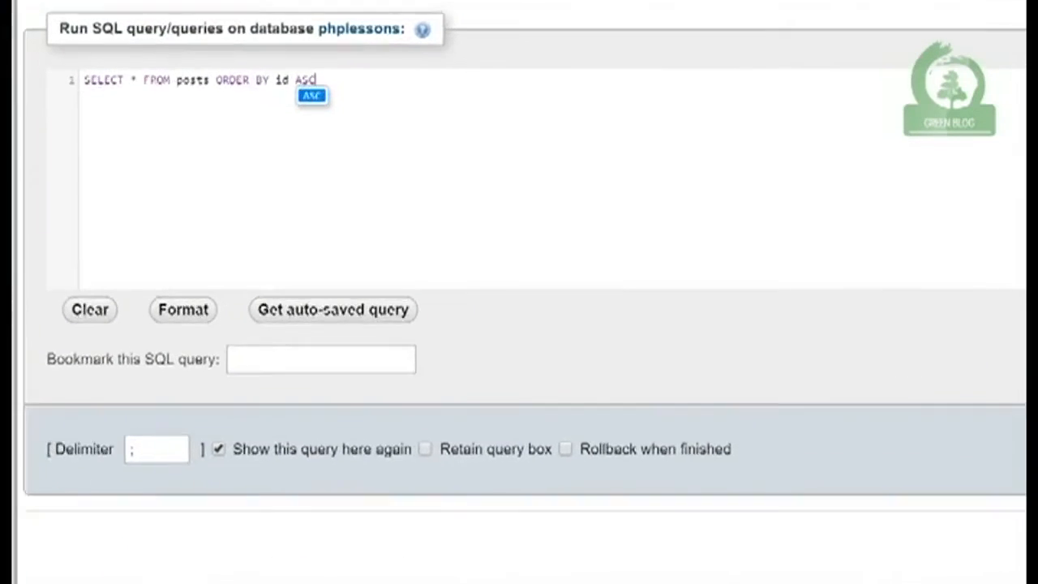
- Change the ORDER BY column to subject so posts sort by subject ascending
type("subject")
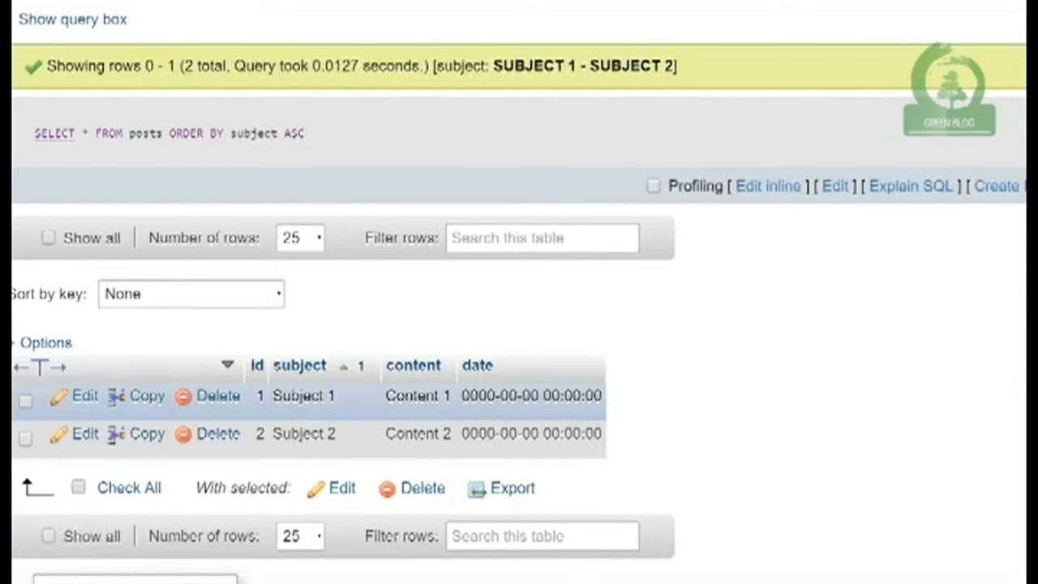
- Edit the query to sort posts by subject in descending order
double_click(298, 396)
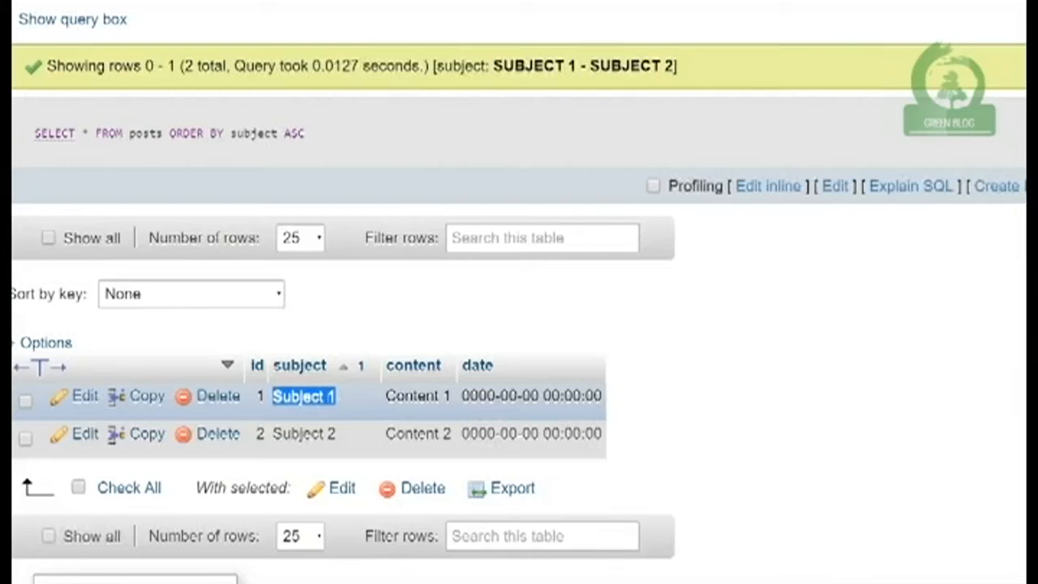
mouse_move(300, 365)
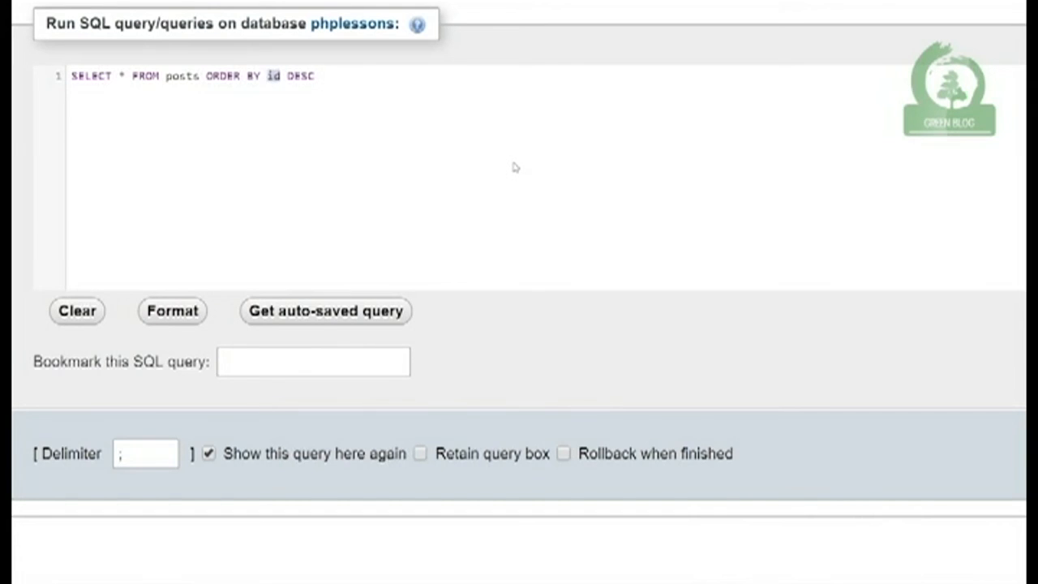
type("subje")
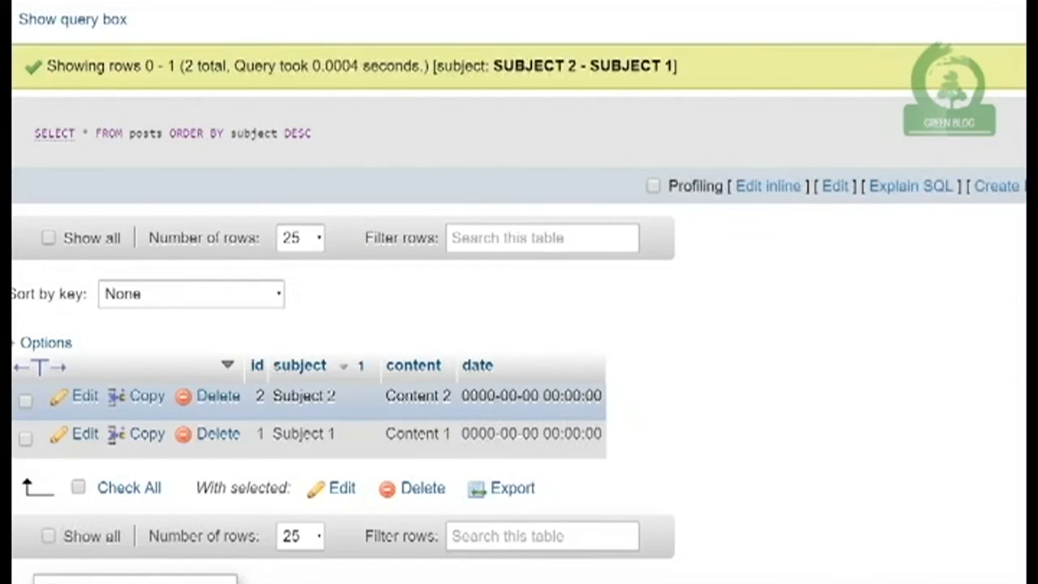
- Highlight the Subject 2 value in the descending-sorted results
double_click(303, 396)
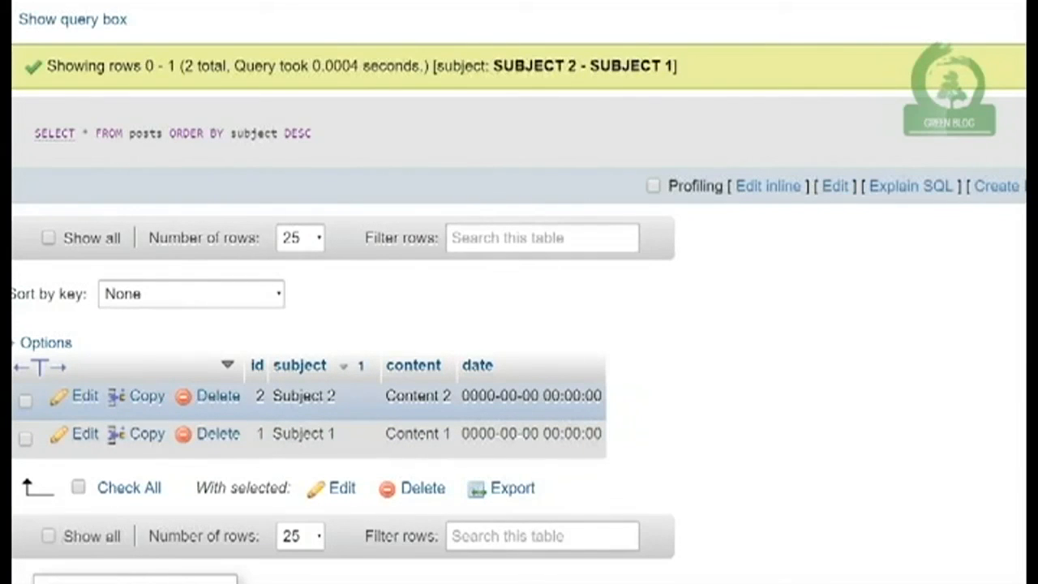
mouse_move(341, 303)
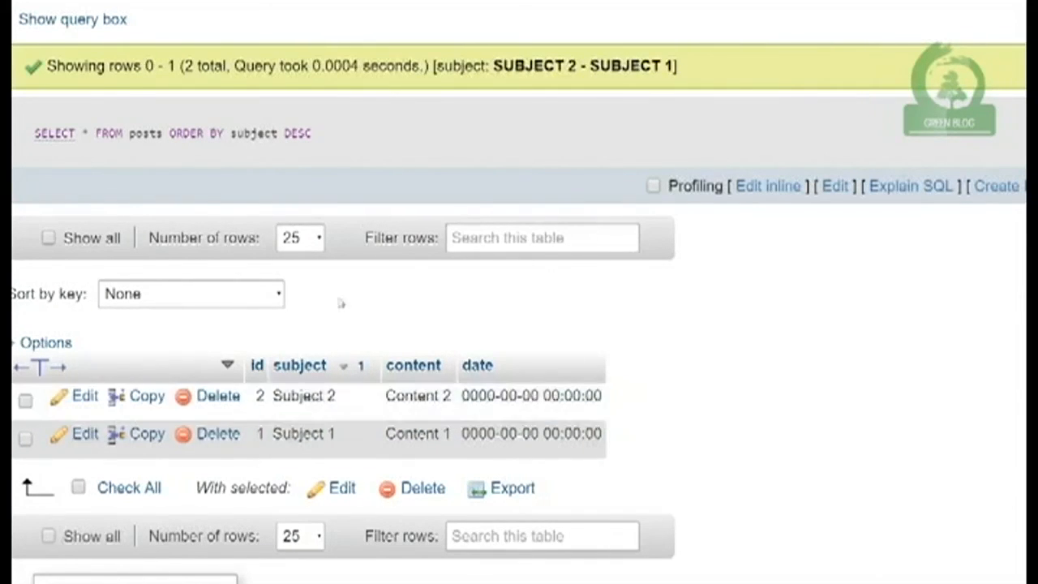